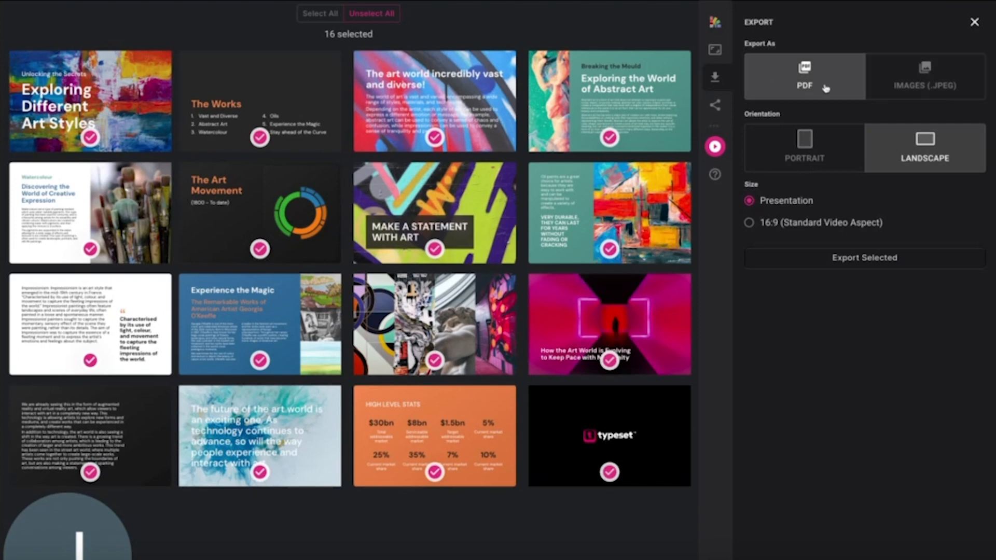
Step: Preview the export in portrait orientation, then return it to landscape
click(923, 76)
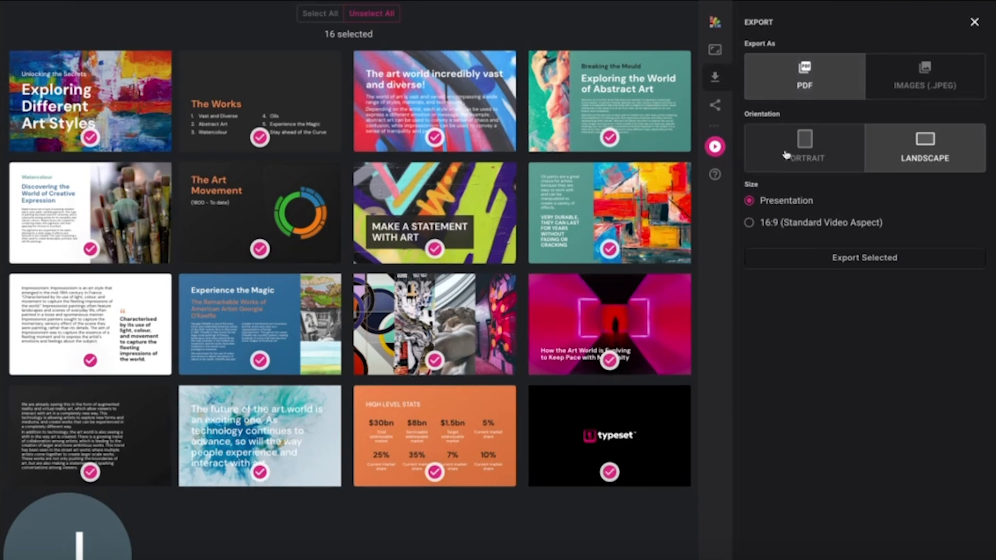
click(805, 147)
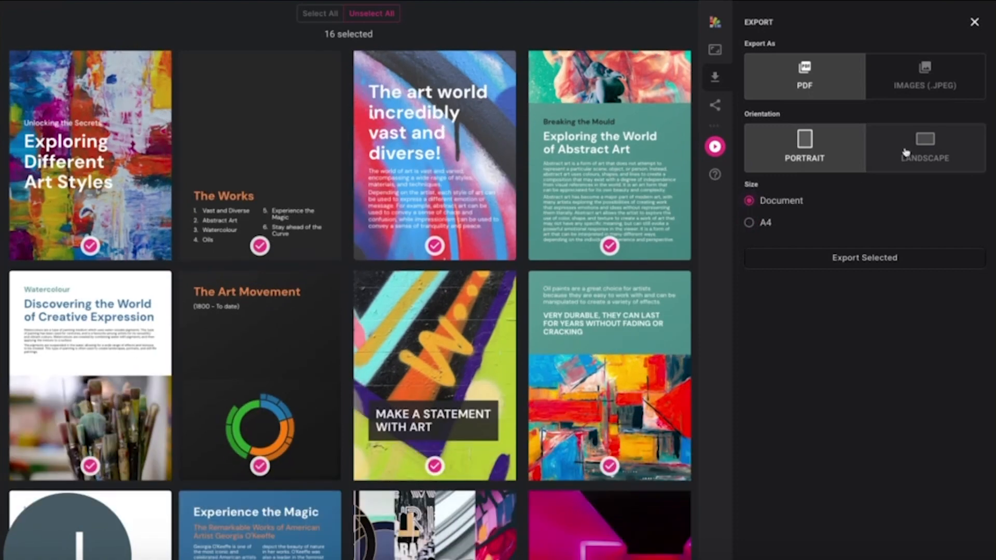
click(924, 147)
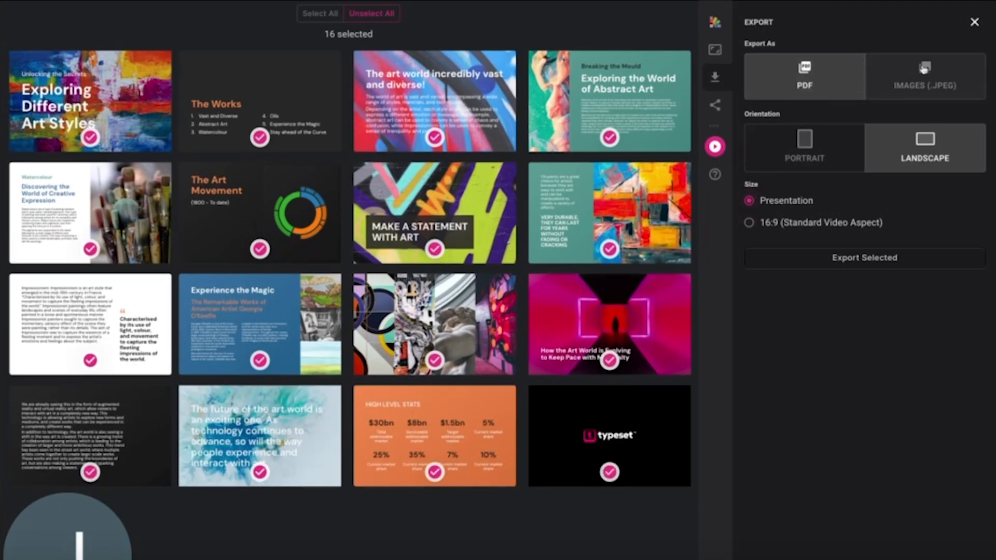
Step: Export as JPEG images at the Wide 1200 x 630 size after comparing other sizes
click(925, 76)
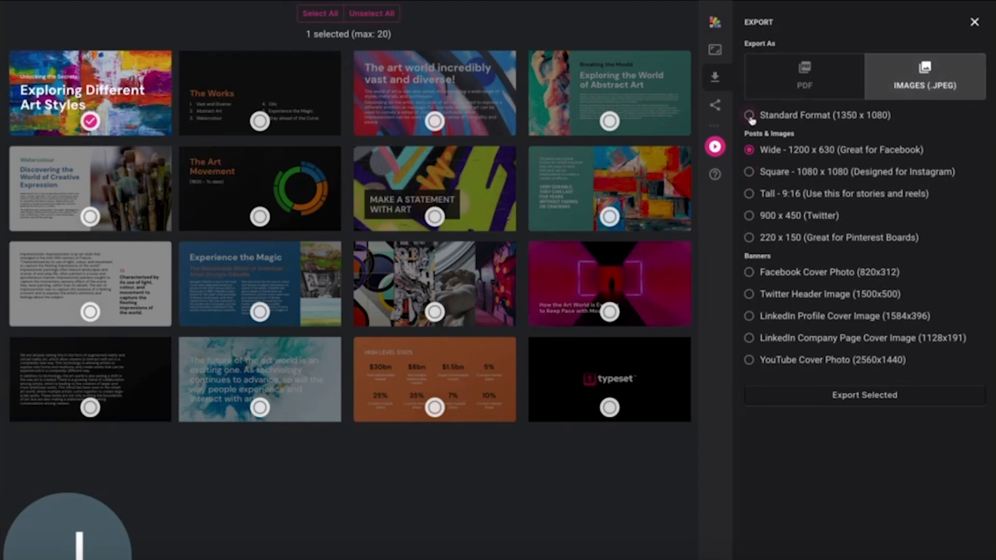
click(750, 172)
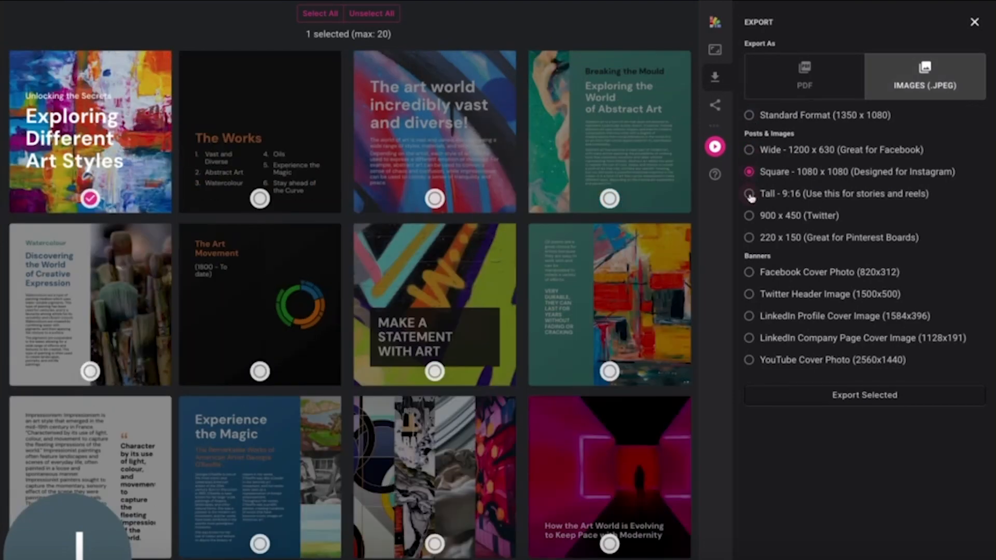
click(749, 215)
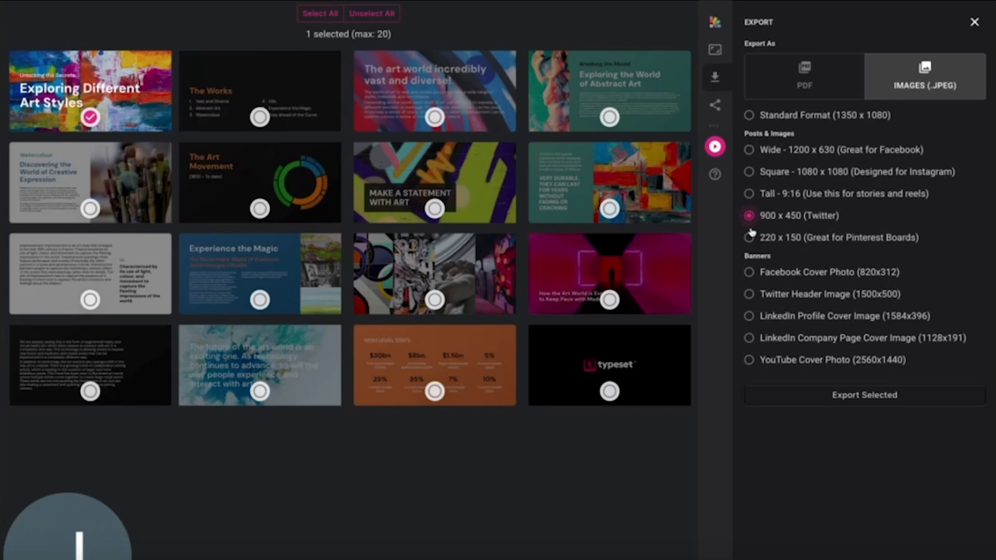
click(749, 238)
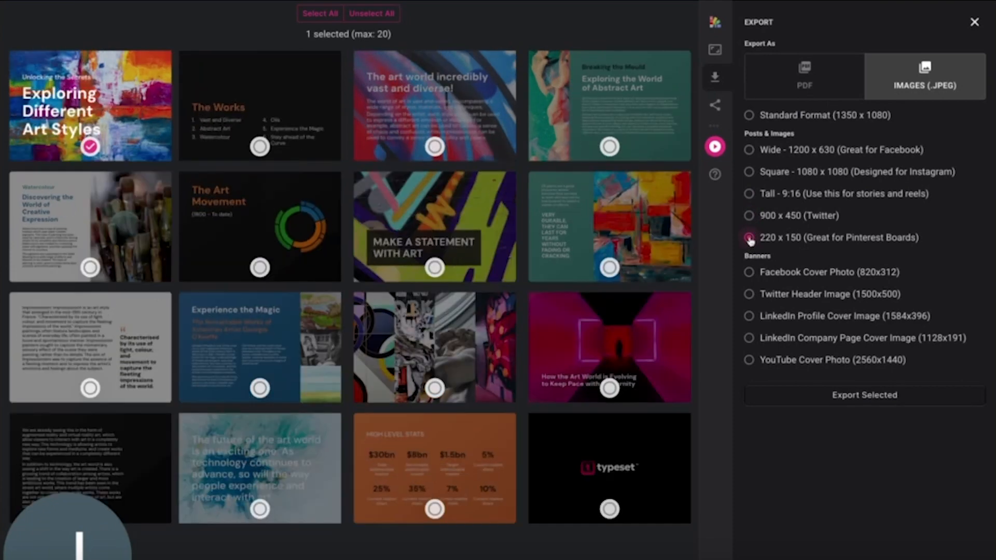
click(749, 149)
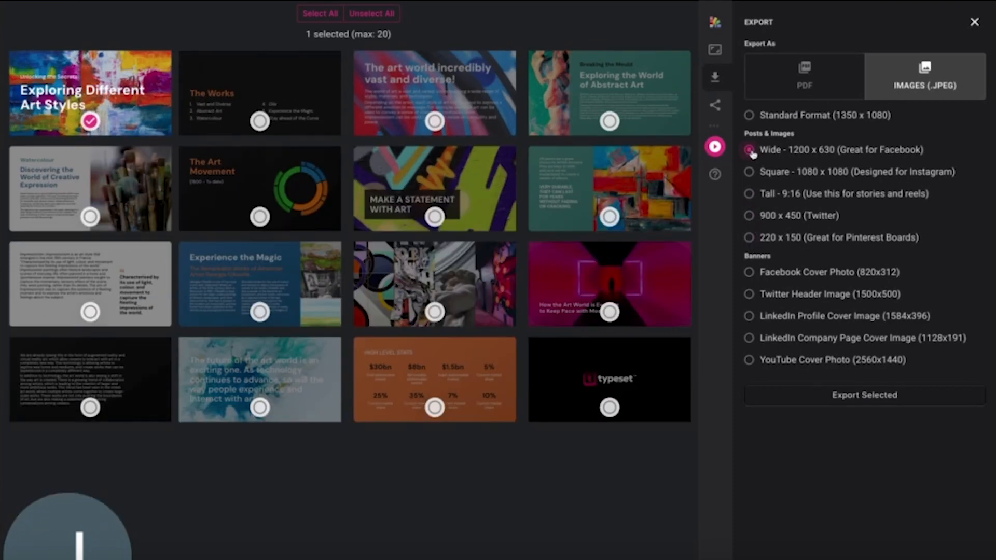
click(749, 150)
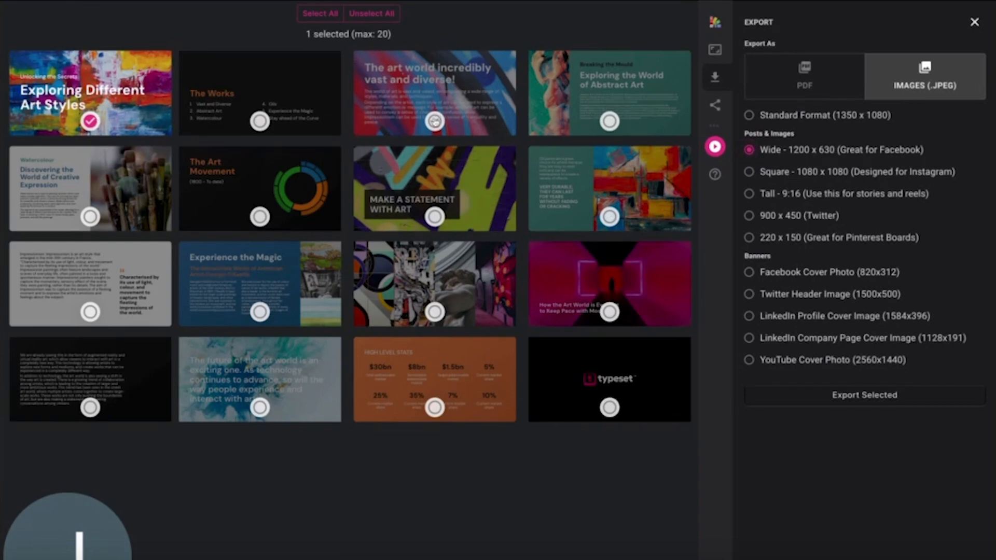
Step: Add the vast-and-diverse and MAKE A STATEMENT WITH ART slides, then export all three
click(435, 217)
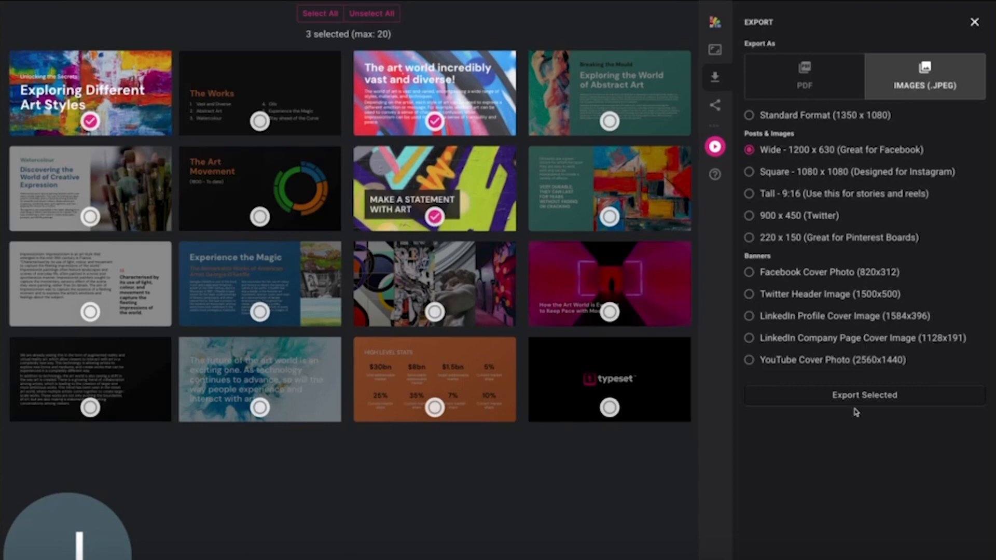
click(864, 394)
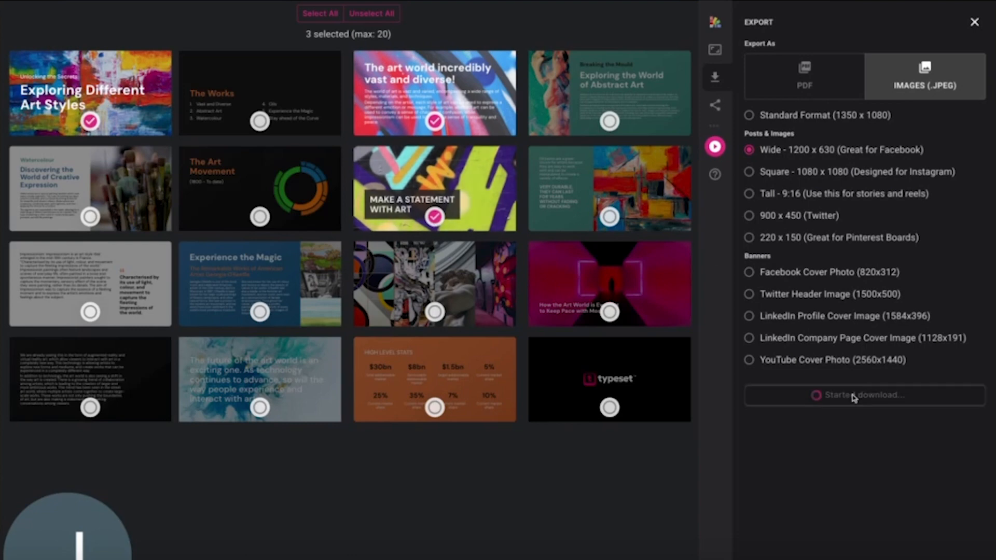